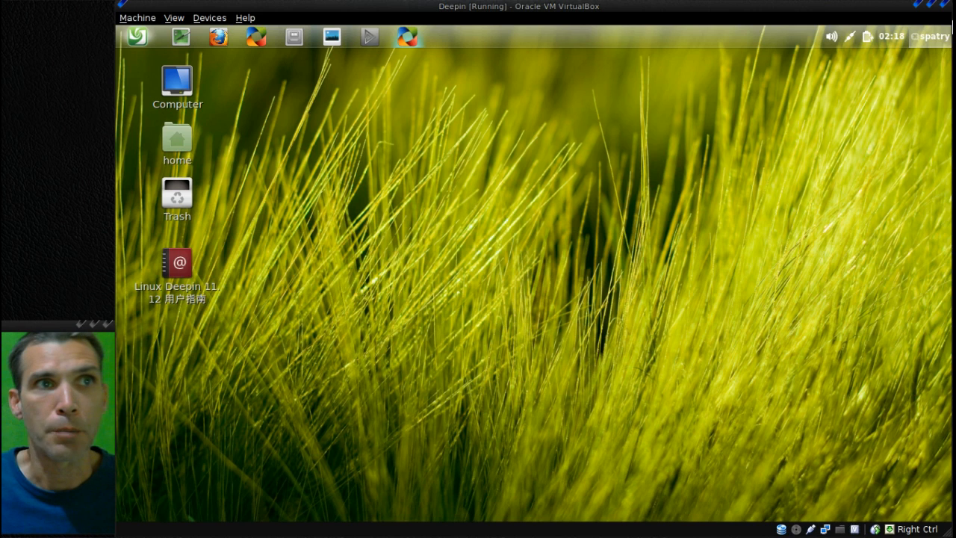
# Step: Check the panel indicators: session options, month calendar and battery level
pyautogui.click(932, 36)
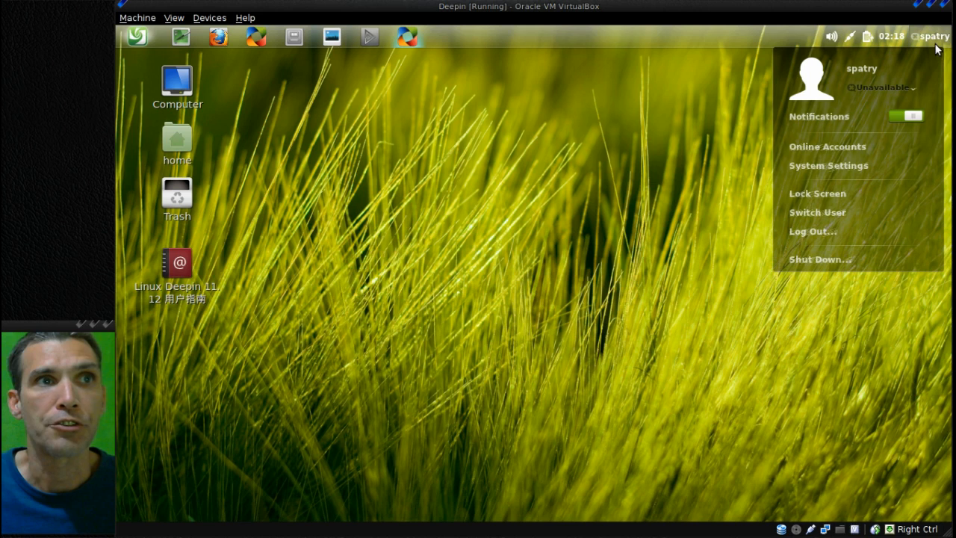
pyautogui.moveTo(848, 248)
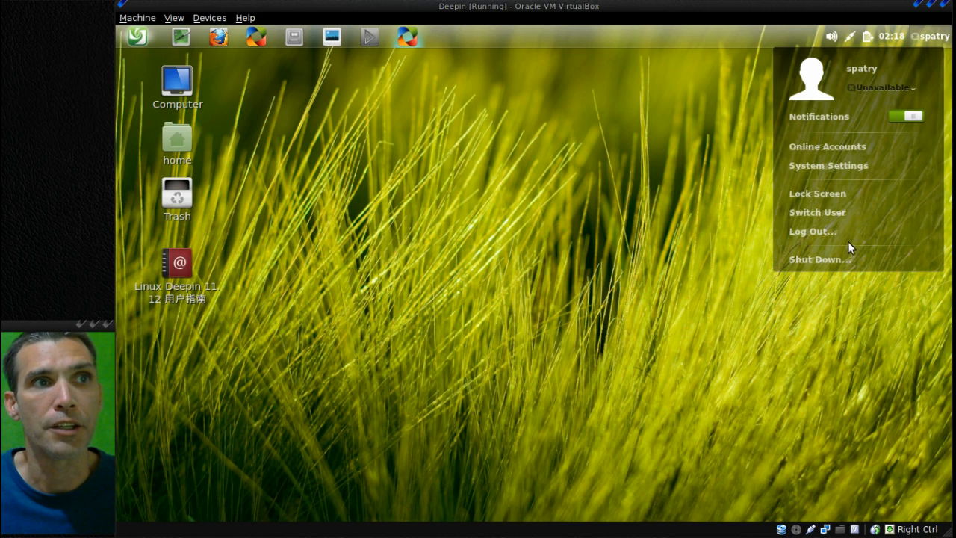
pyautogui.moveTo(818, 212)
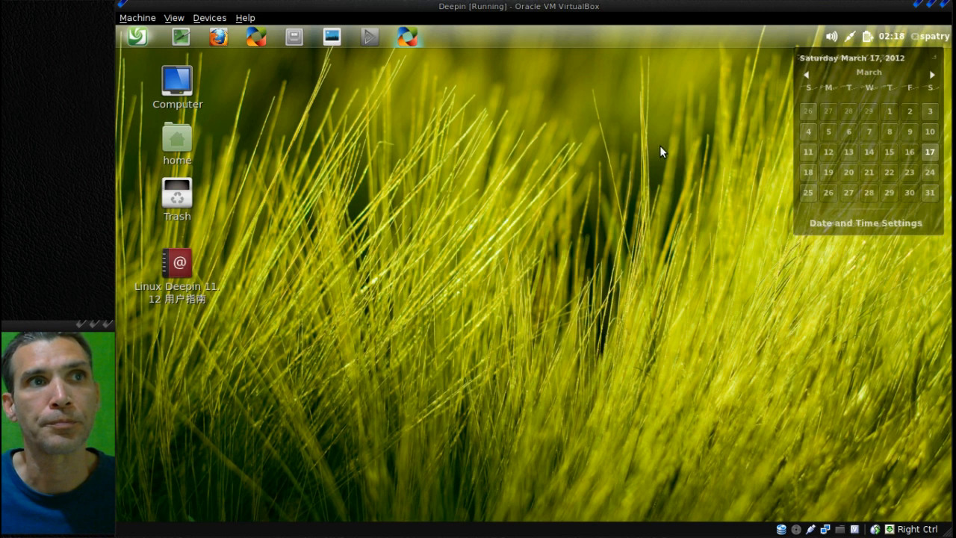
pyautogui.click(891, 36)
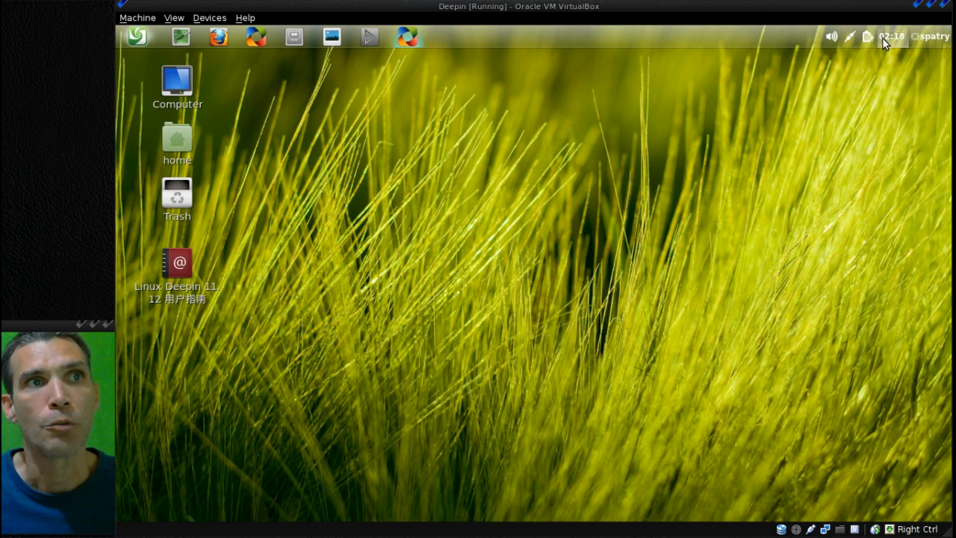
pyautogui.click(890, 36)
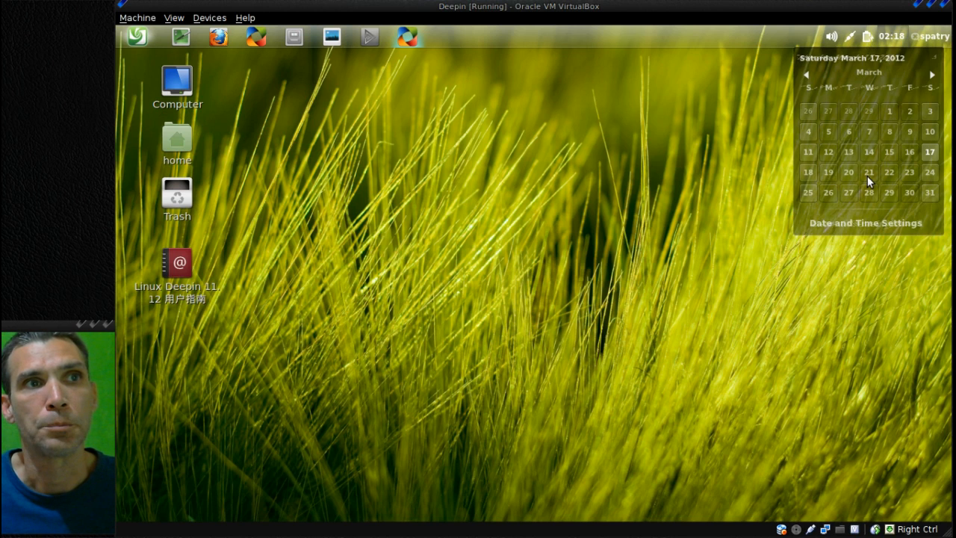
pyautogui.click(866, 36)
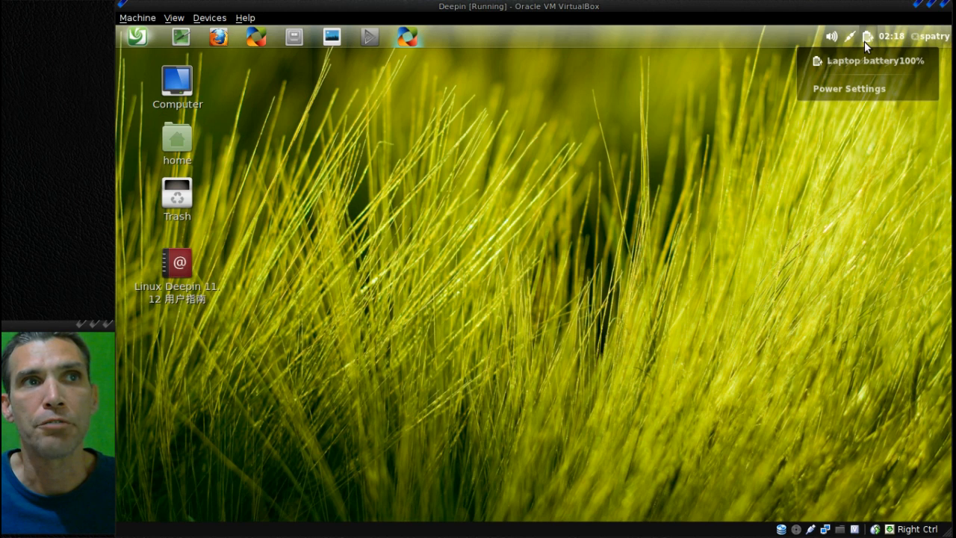
pyautogui.click(850, 36)
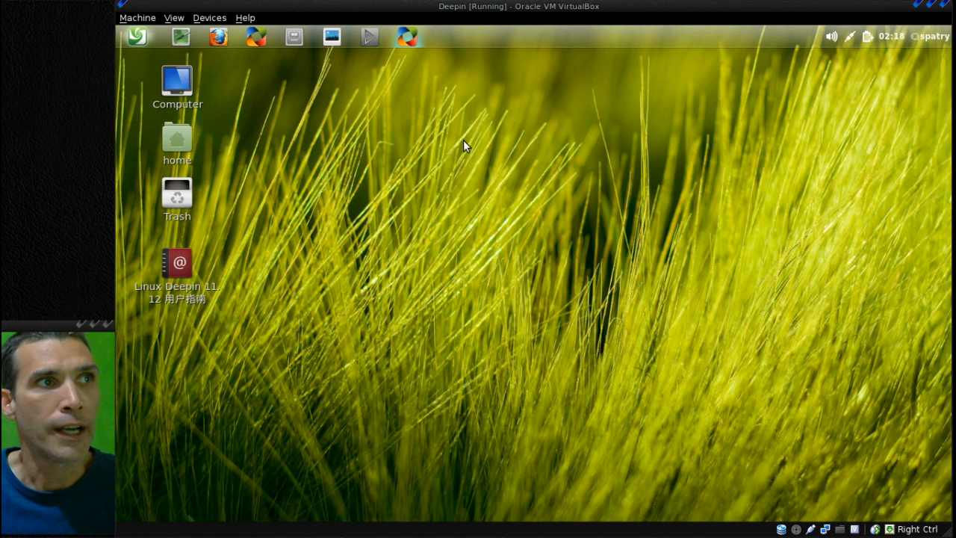
# Step: Look through the Deepin Software Center briefly and close it
pyautogui.click(407, 36)
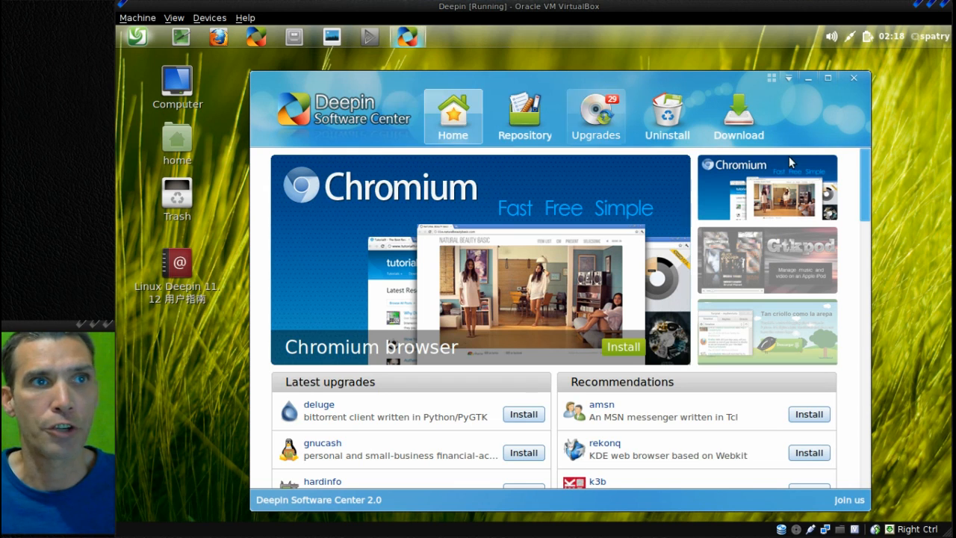
pyautogui.moveTo(833, 131)
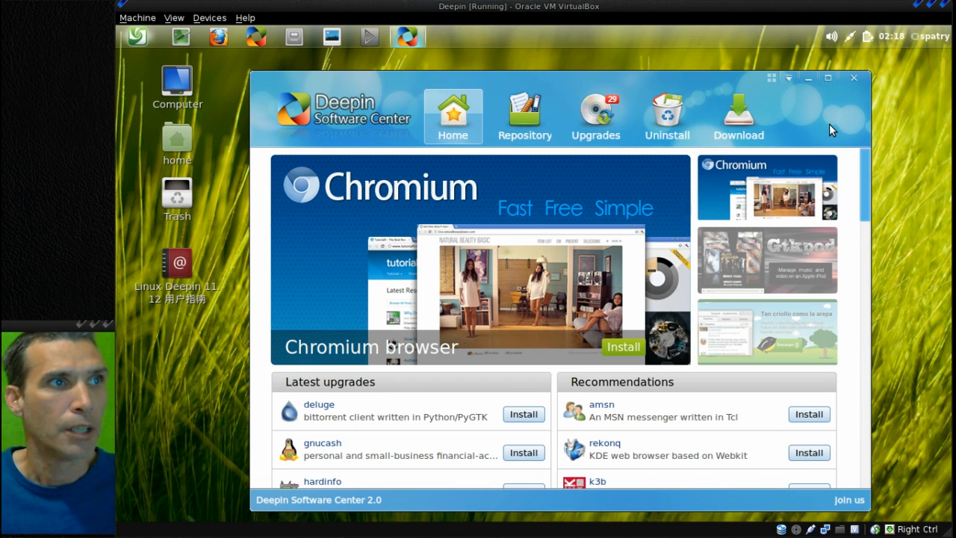
pyautogui.moveTo(872, 233)
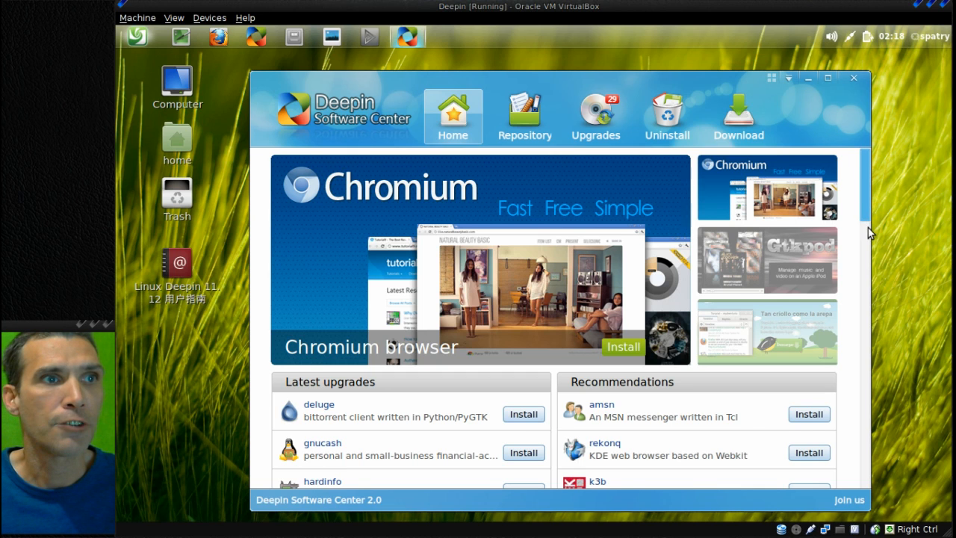
pyautogui.scroll(-3)
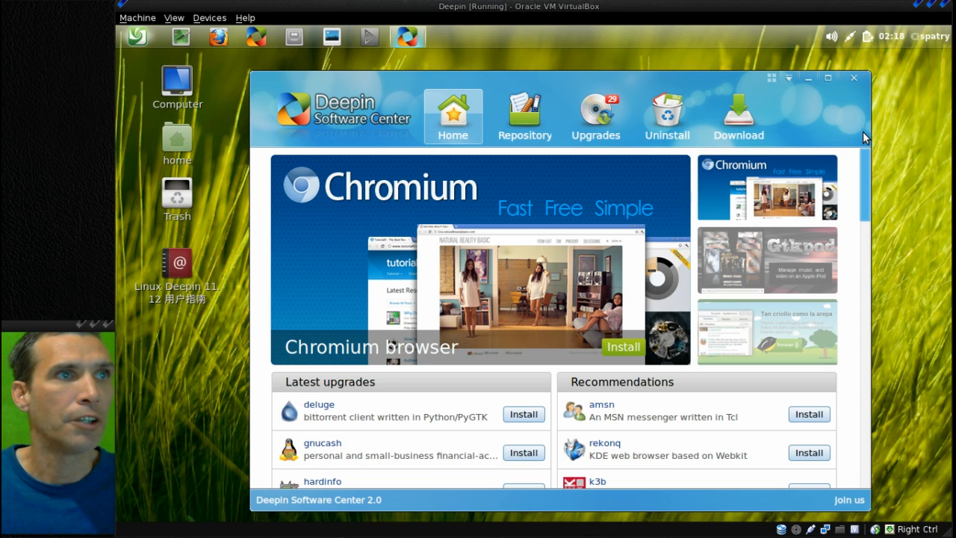
pyautogui.moveTo(846, 60)
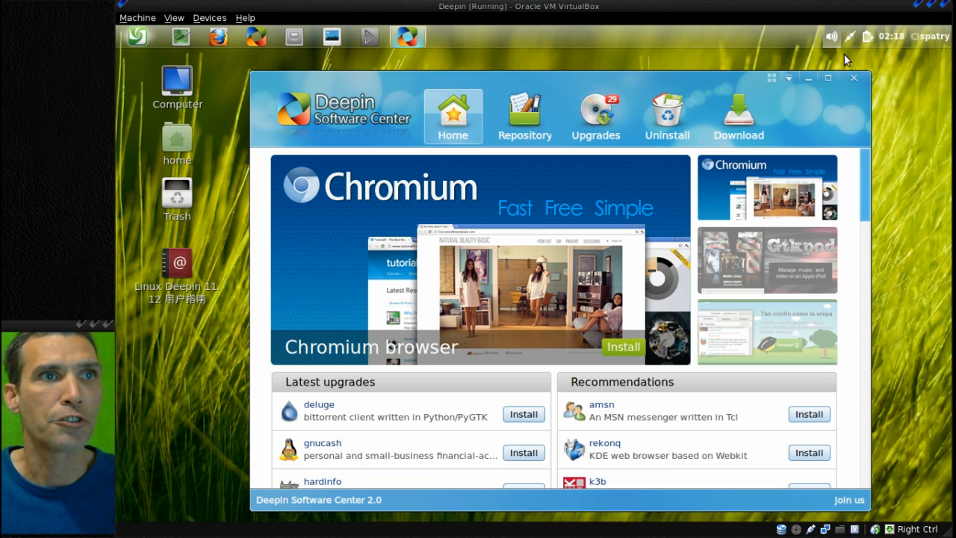
pyautogui.click(854, 78)
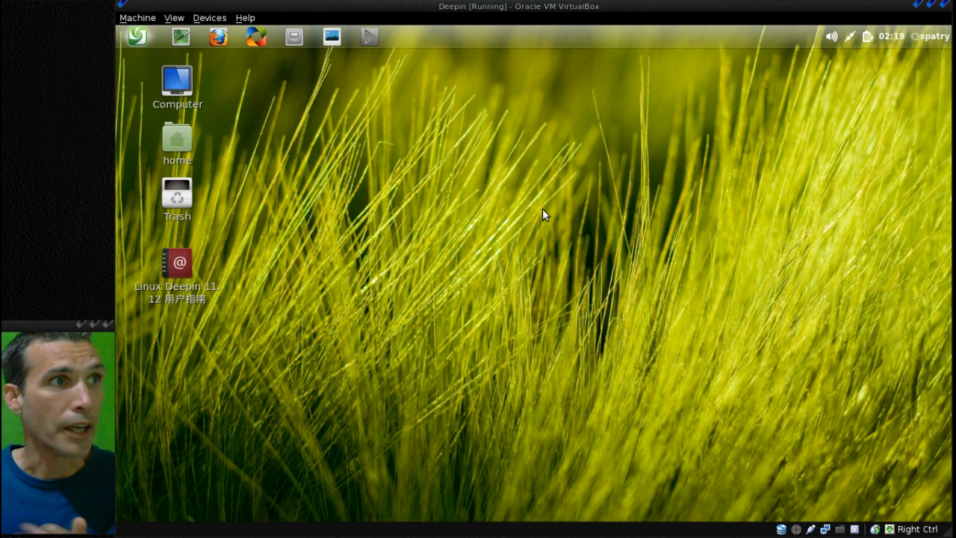
pyautogui.moveTo(370, 42)
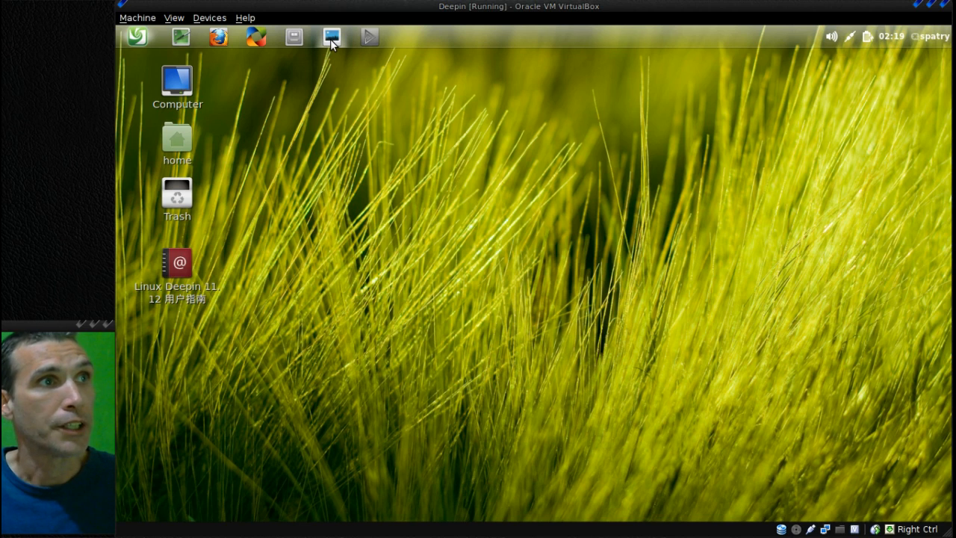
pyautogui.moveTo(311, 46)
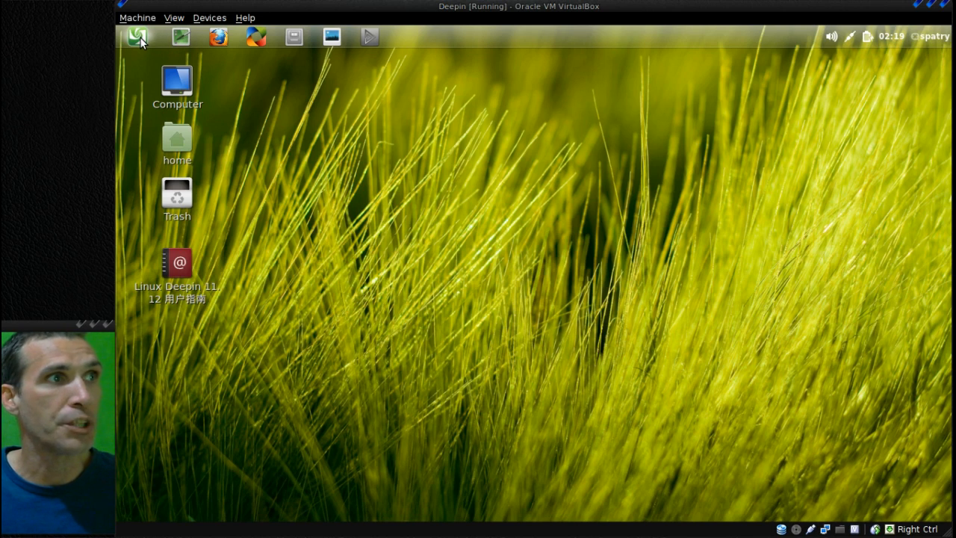
# Step: Show the launcher's Applications grid with all installed apps by category
pyautogui.click(138, 36)
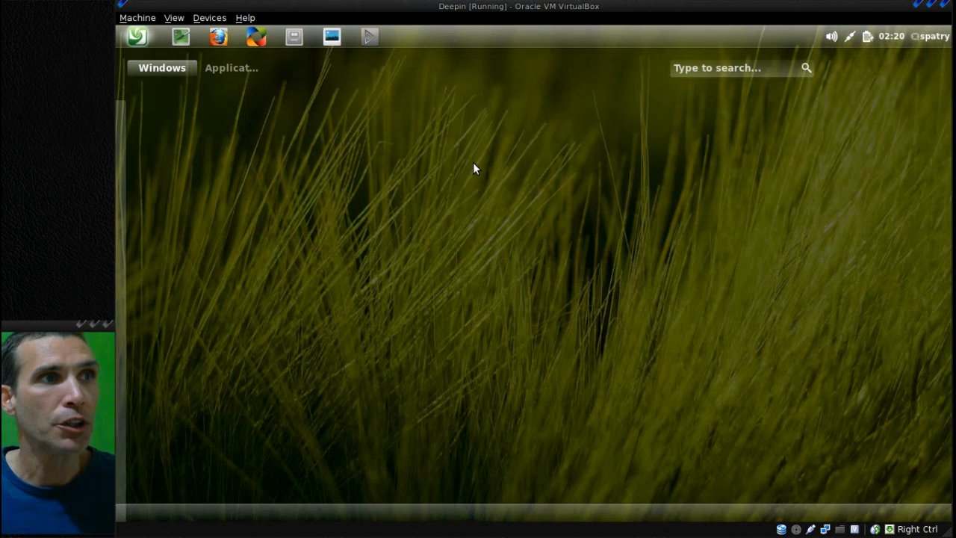
pyautogui.moveTo(248, 86)
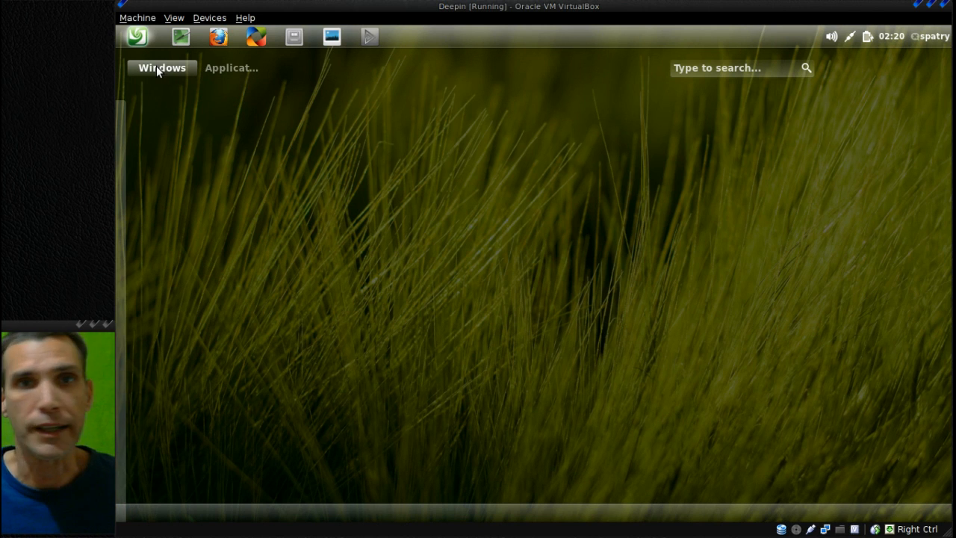
pyautogui.click(231, 68)
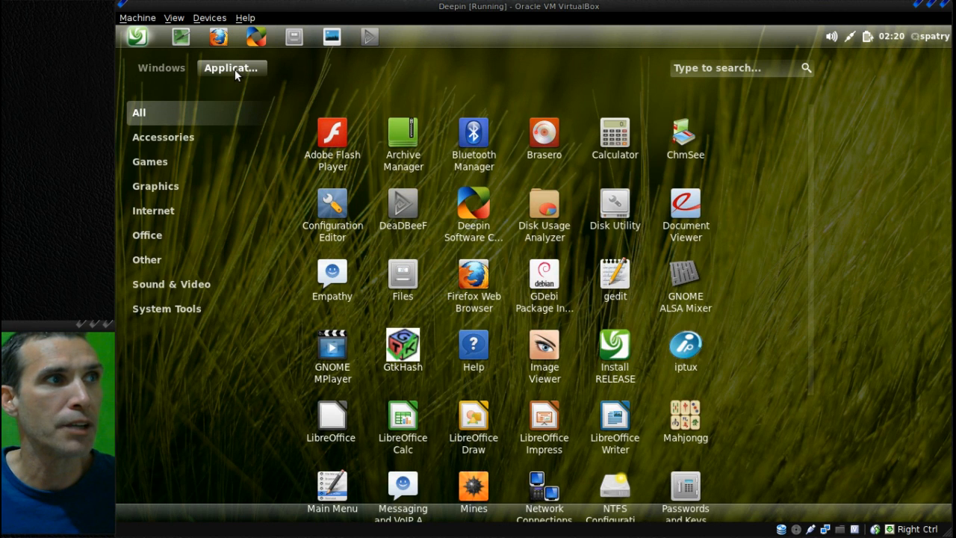
# Step: Step through the Accessories, Games, Internet, Graphics and Office app categories
pyautogui.click(162, 138)
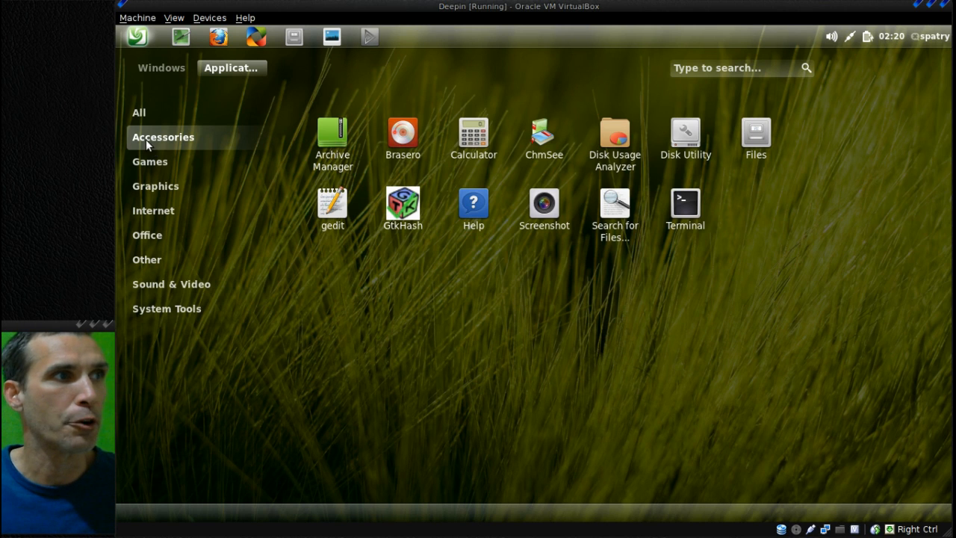
pyautogui.click(149, 162)
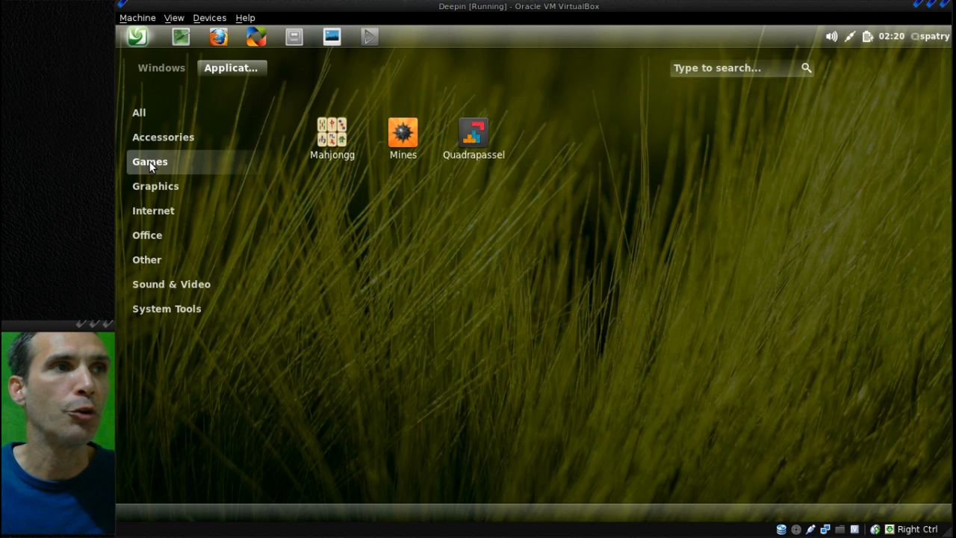
pyautogui.moveTo(152, 193)
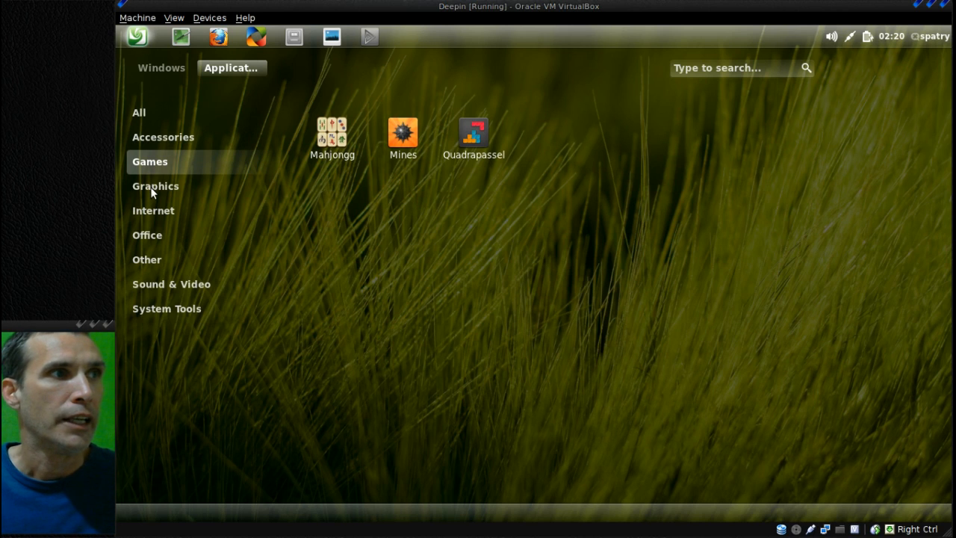
pyautogui.moveTo(179, 192)
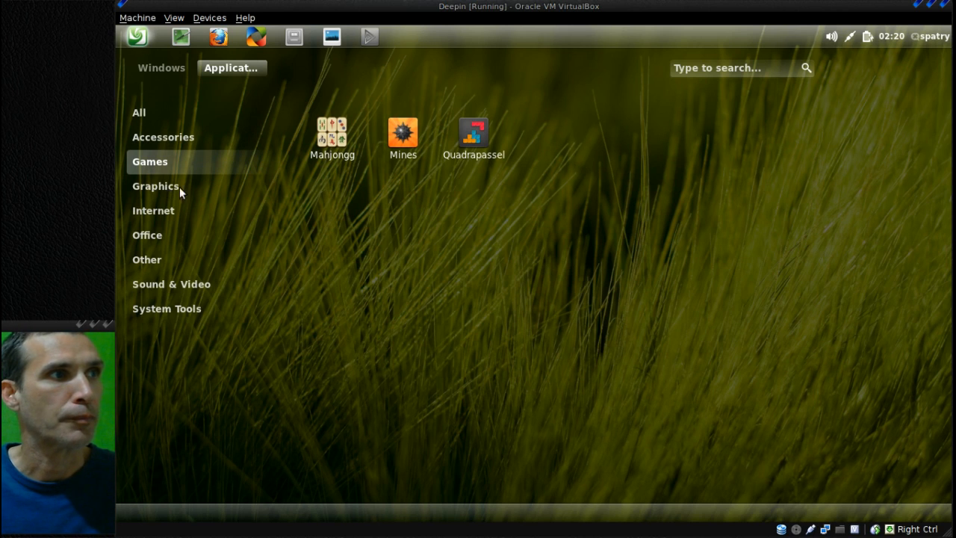
pyautogui.click(152, 210)
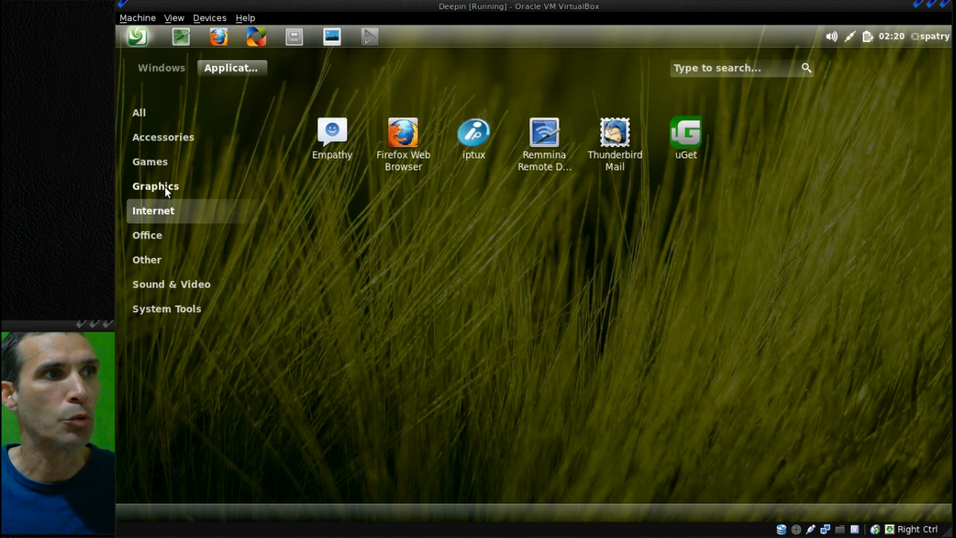
pyautogui.click(155, 185)
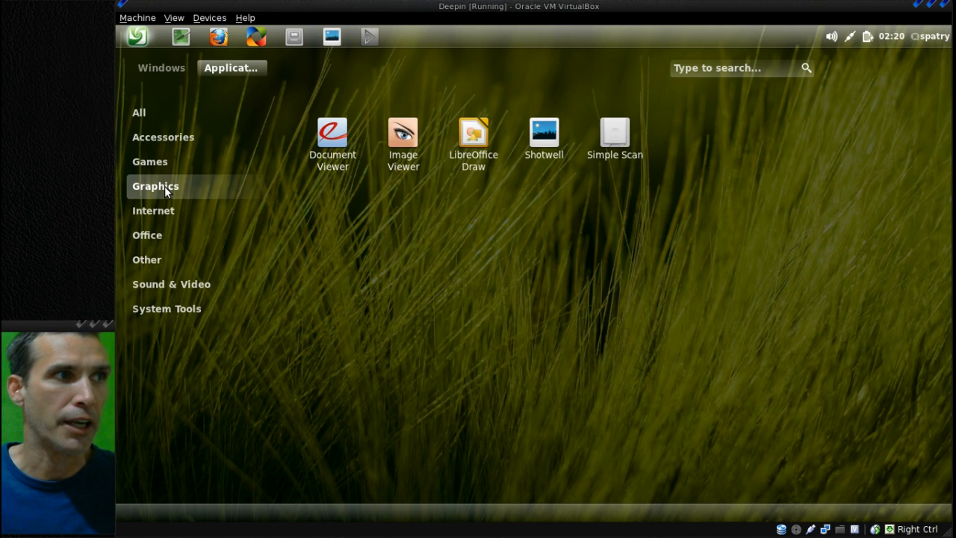
pyautogui.click(153, 211)
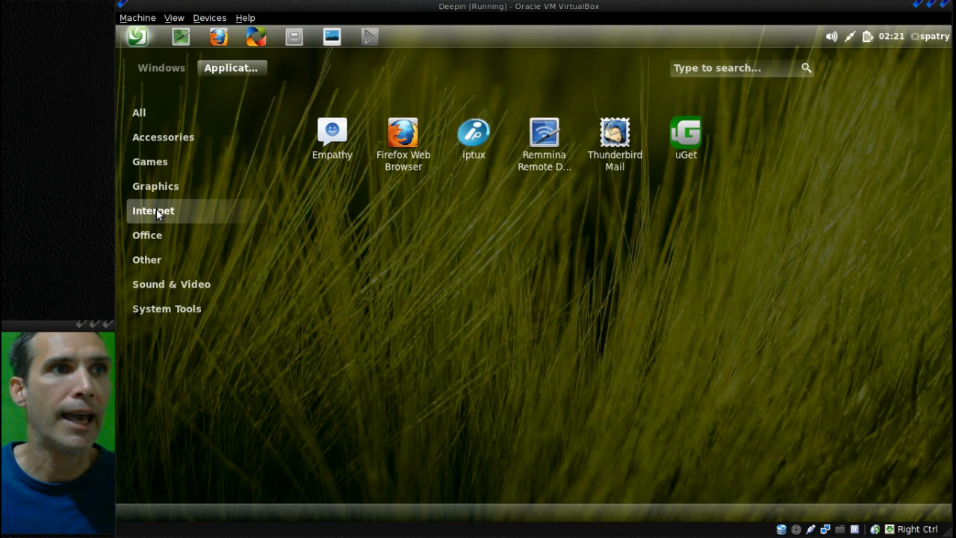
pyautogui.click(146, 235)
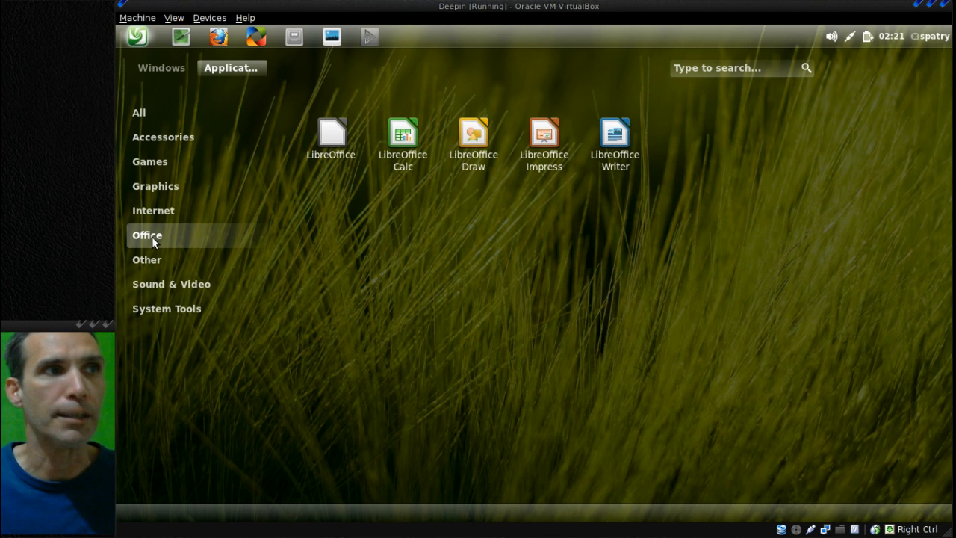
# Step: Continue to the Other and Sound & Video categories of applications
pyautogui.click(146, 260)
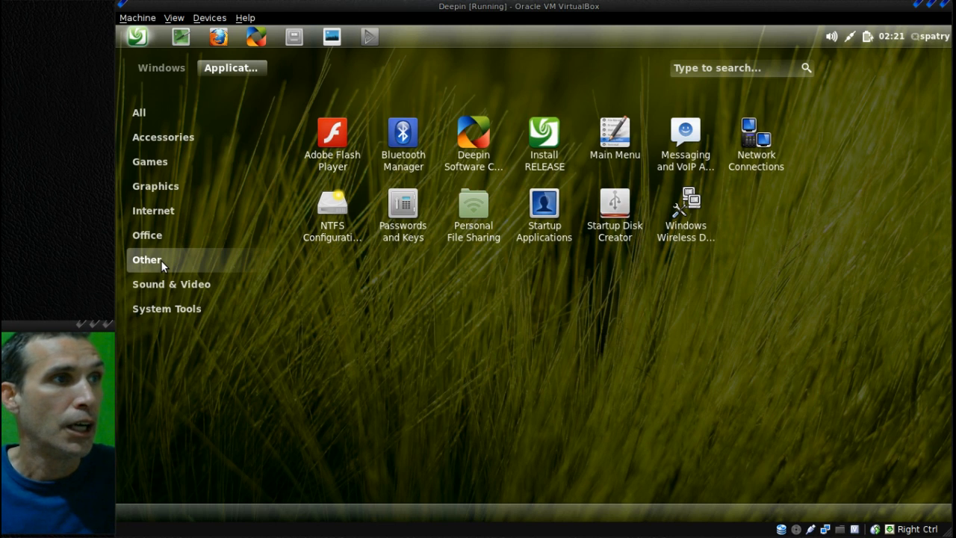
pyautogui.click(170, 284)
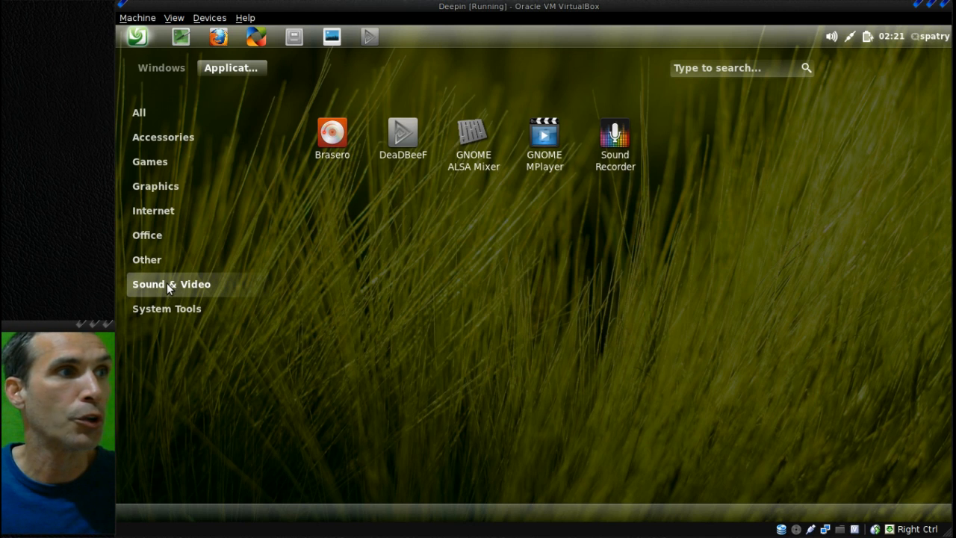
pyautogui.click(166, 307)
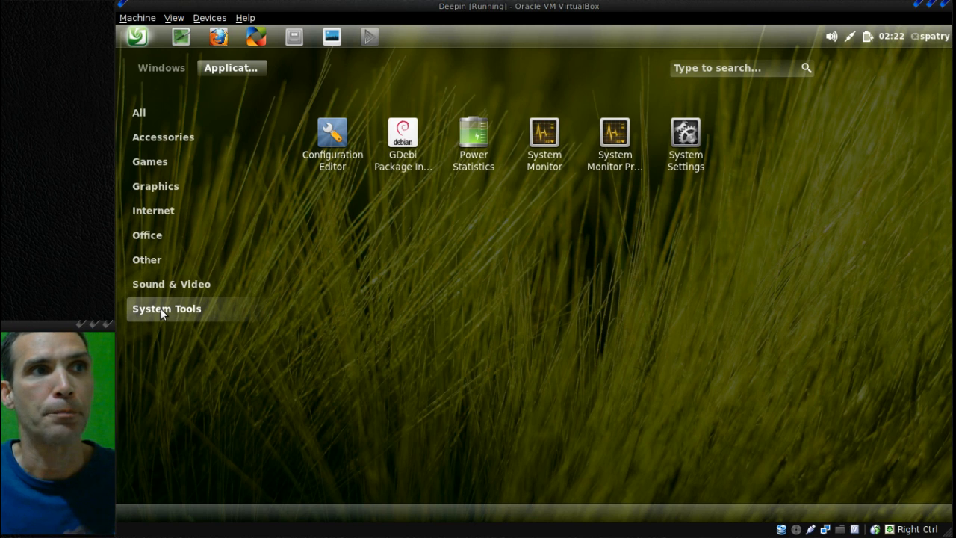
pyautogui.moveTo(529, 206)
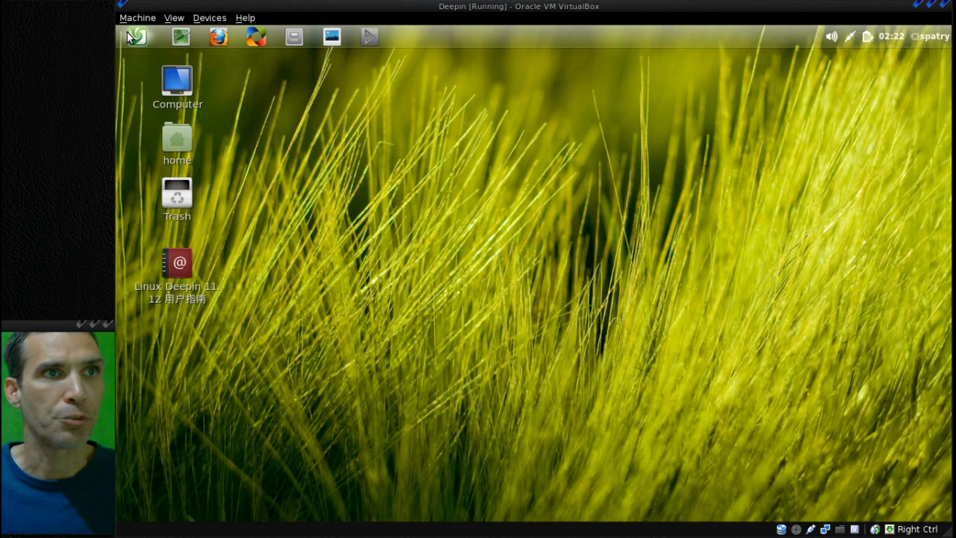
pyautogui.moveTo(550, 254)
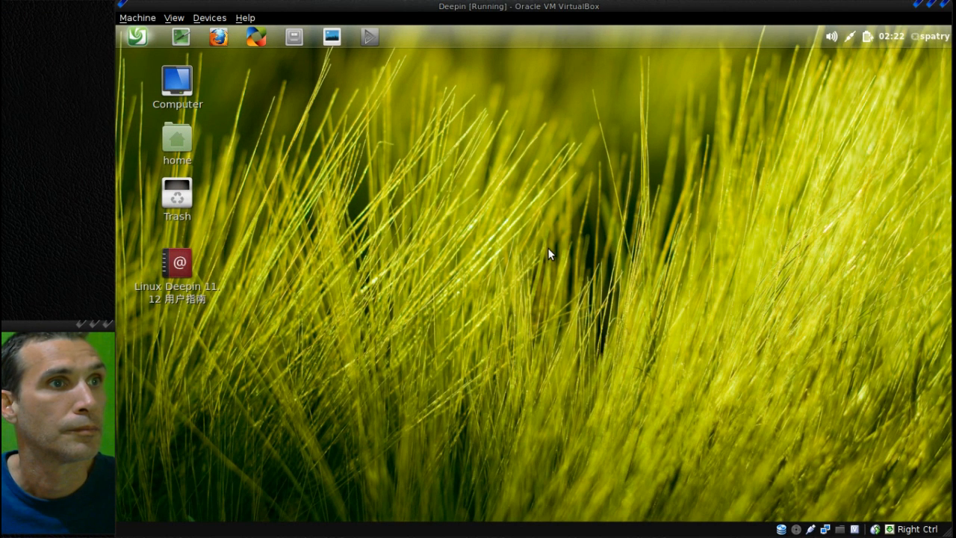
pyautogui.rightClick(550, 254)
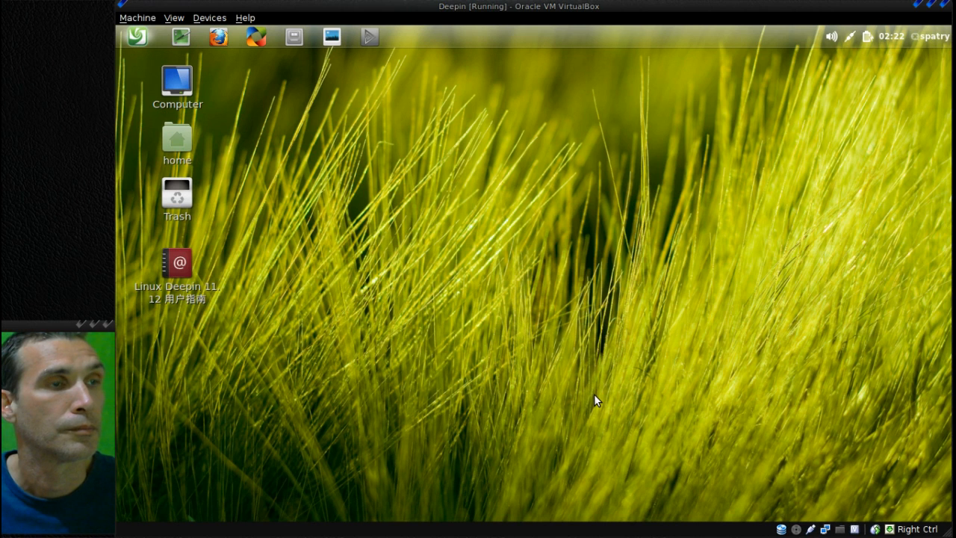
# Step: Pick the Boardwalk image from the Wallpapers list as the desktop background
pyautogui.click(406, 36)
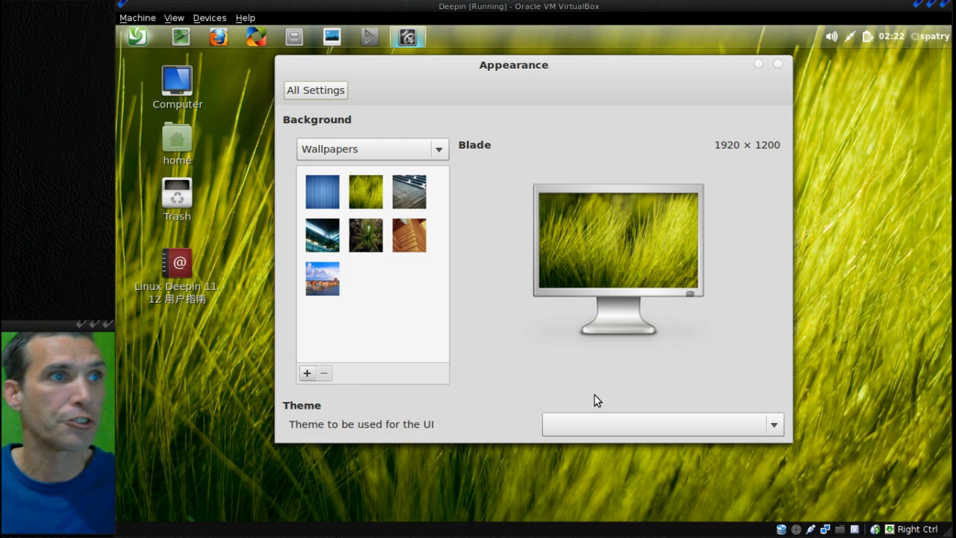
pyautogui.scroll(-3)
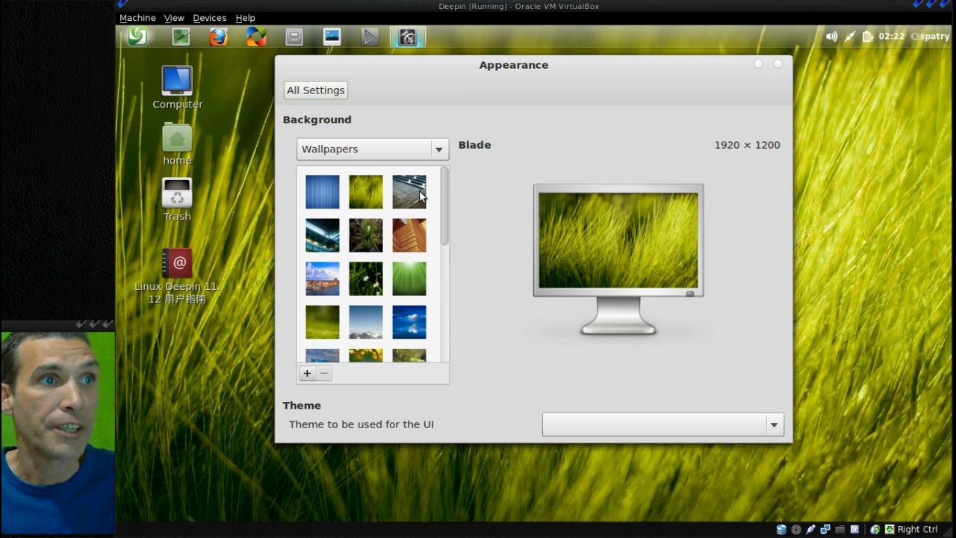
pyautogui.scroll(-3)
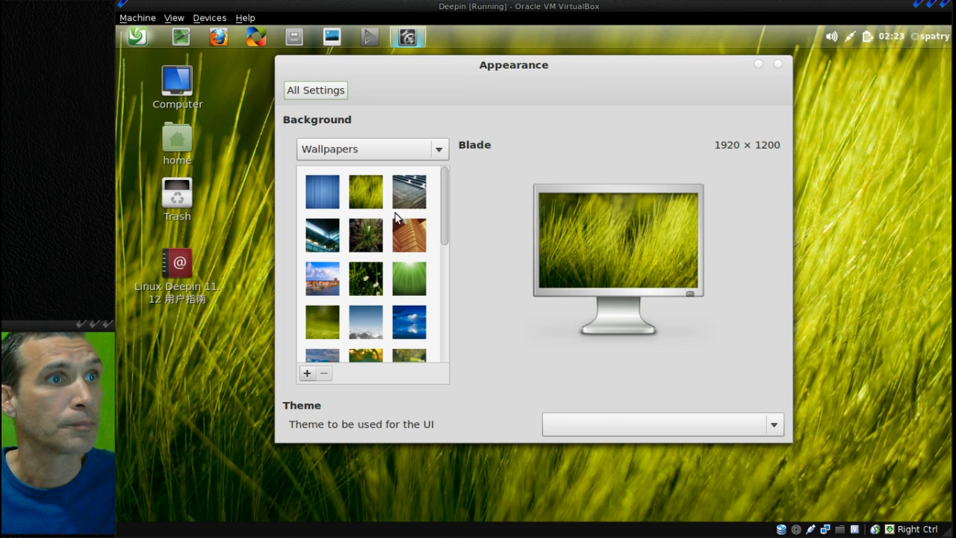
pyautogui.click(410, 191)
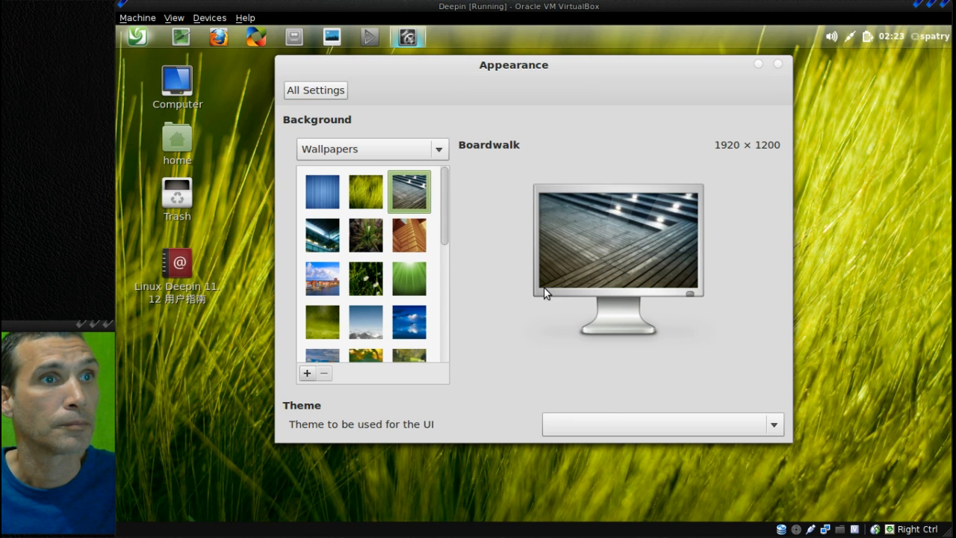
# Step: Move the Appearance window around to reveal the new Boardwalk wallpaper
pyautogui.moveTo(513, 66); pyautogui.dragTo(554, 100)
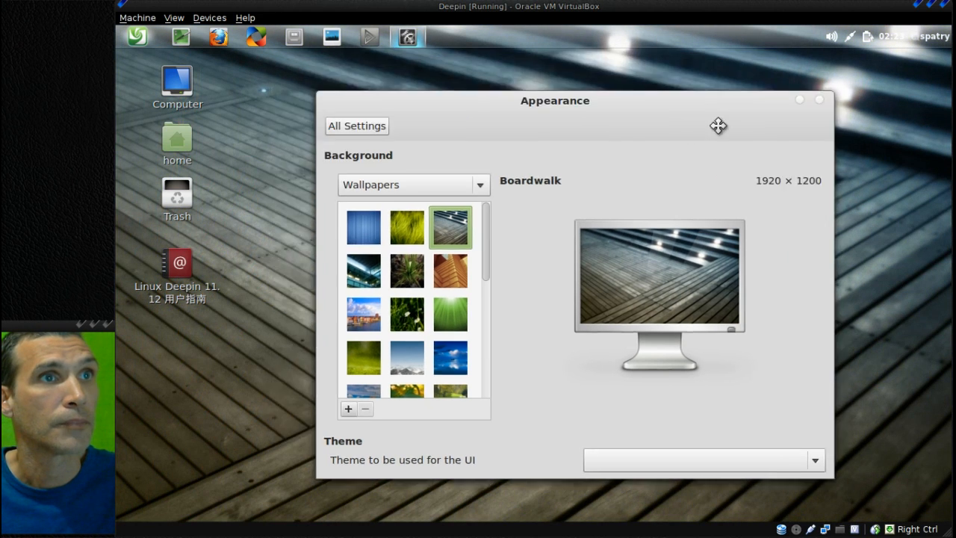
pyautogui.moveTo(719, 125); pyautogui.dragTo(691, 143)
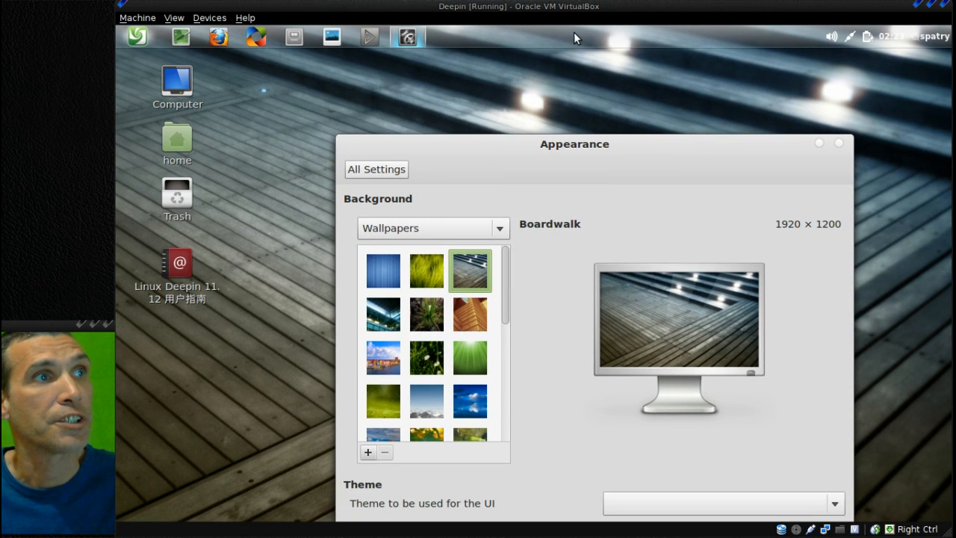
pyautogui.moveTo(520, 41)
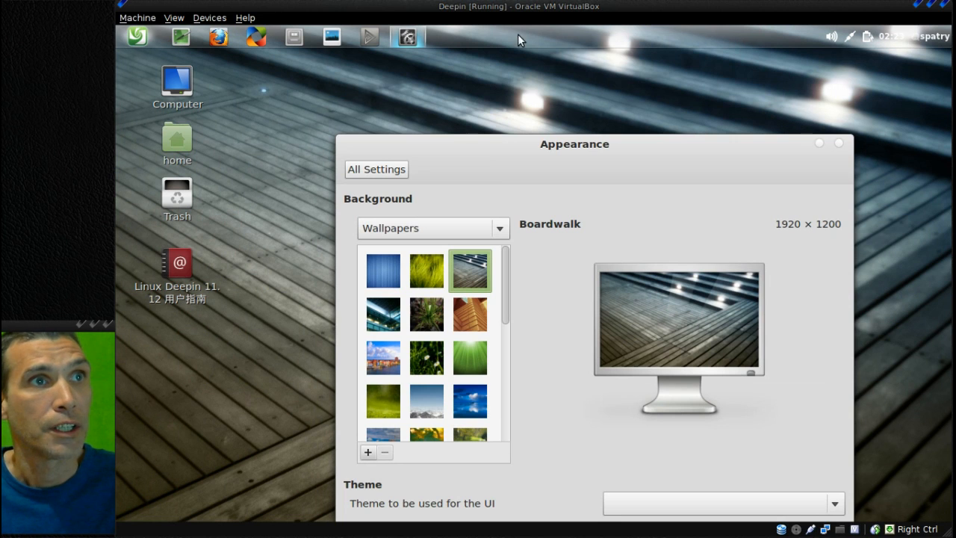
pyautogui.moveTo(809, 33)
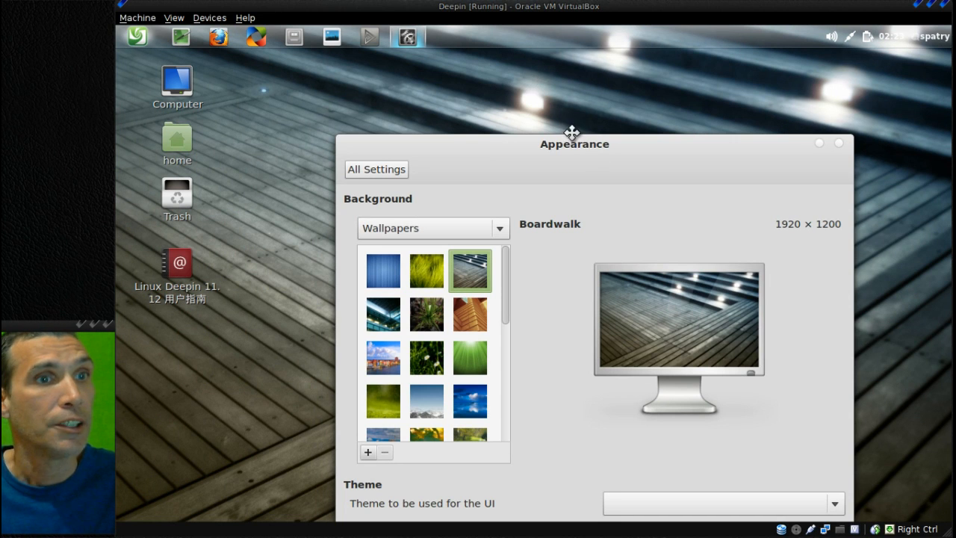
pyautogui.moveTo(574, 143); pyautogui.dragTo(520, 101)
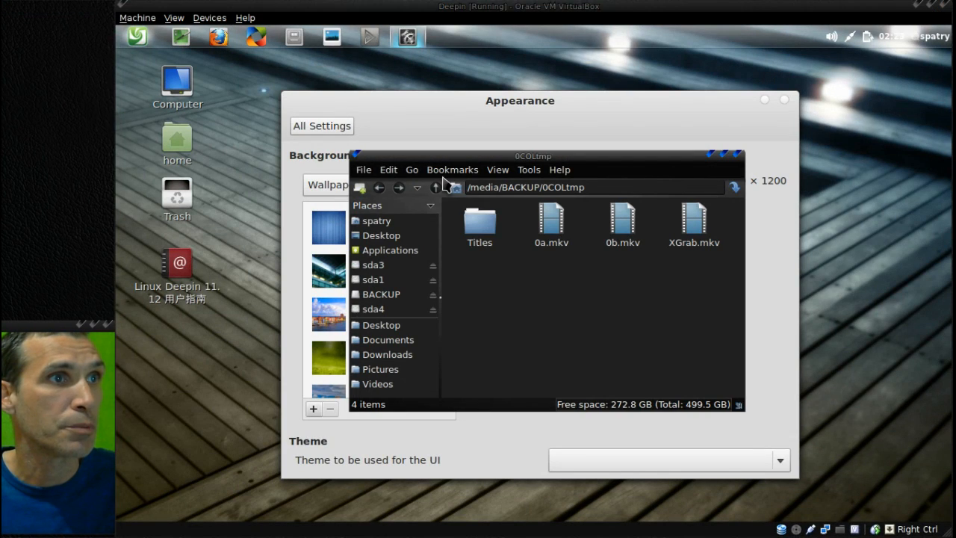
# Step: Confirm deepin_11.12.1_en_i386.iso in Downloads is 659.6 MB, then close Thunar
pyautogui.click(387, 354)
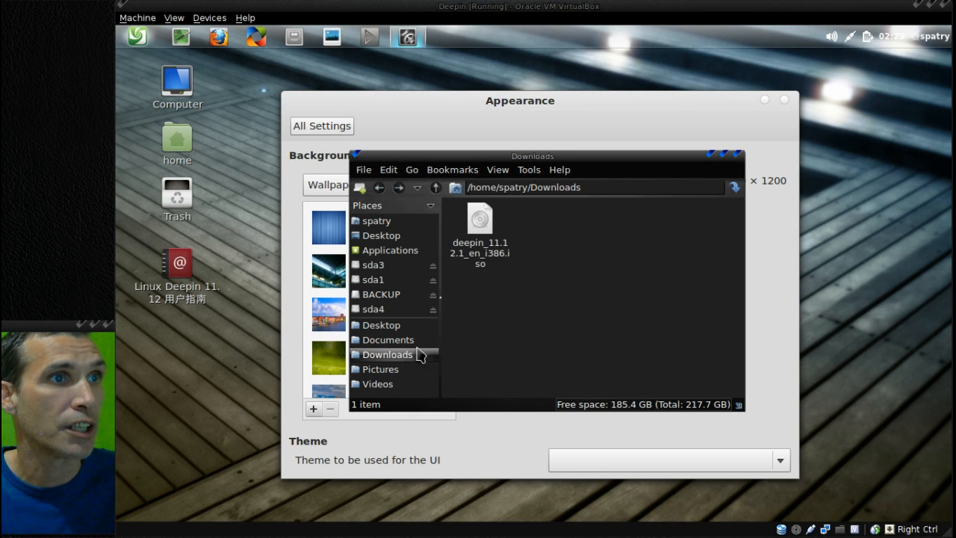
pyautogui.rightClick(480, 224)
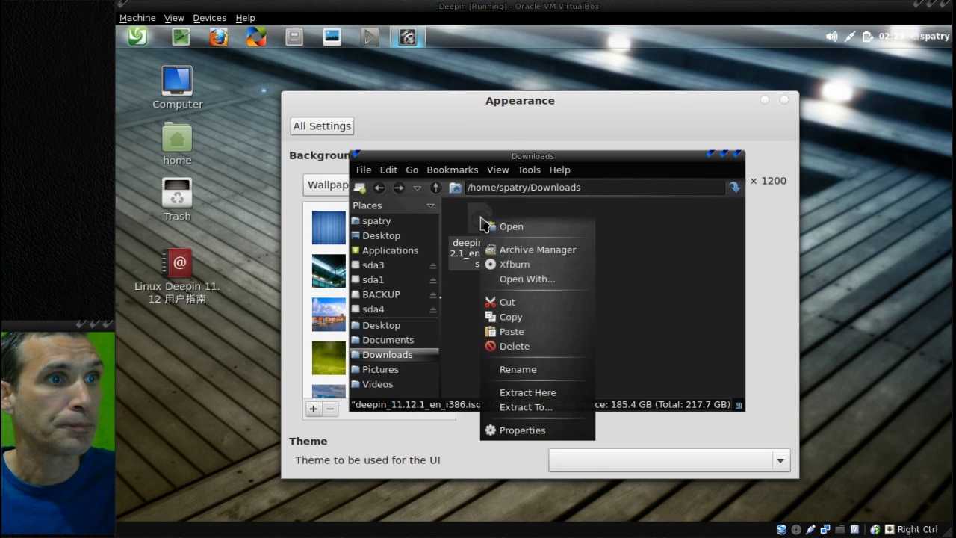
pyautogui.click(649, 260)
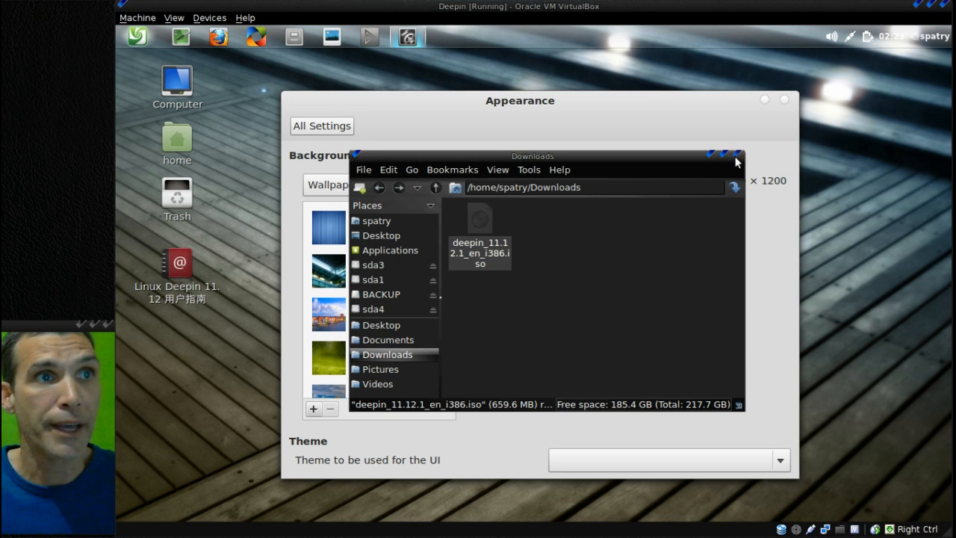
pyautogui.click(735, 158)
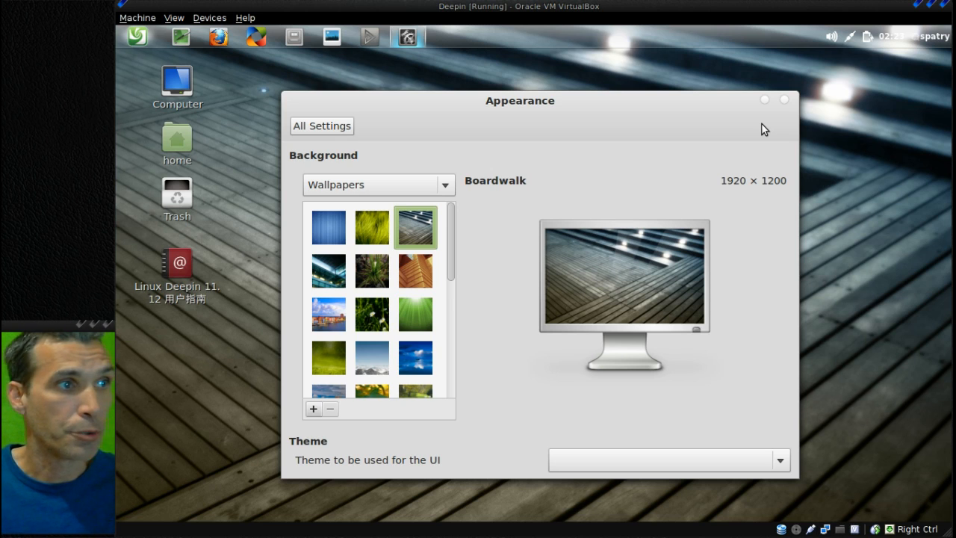
pyautogui.moveTo(351, 64)
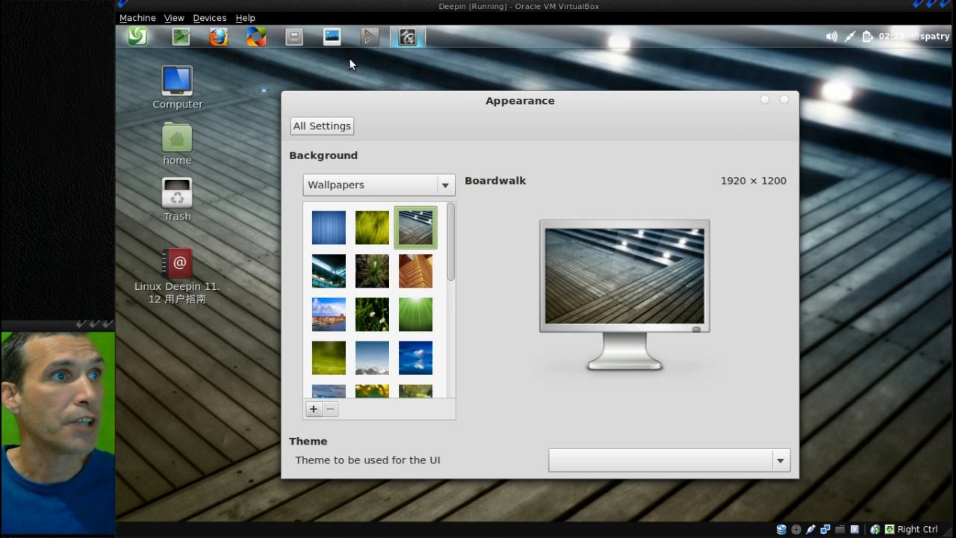
# Step: Launch the Computer location from its desktop icon
pyautogui.click(176, 86)
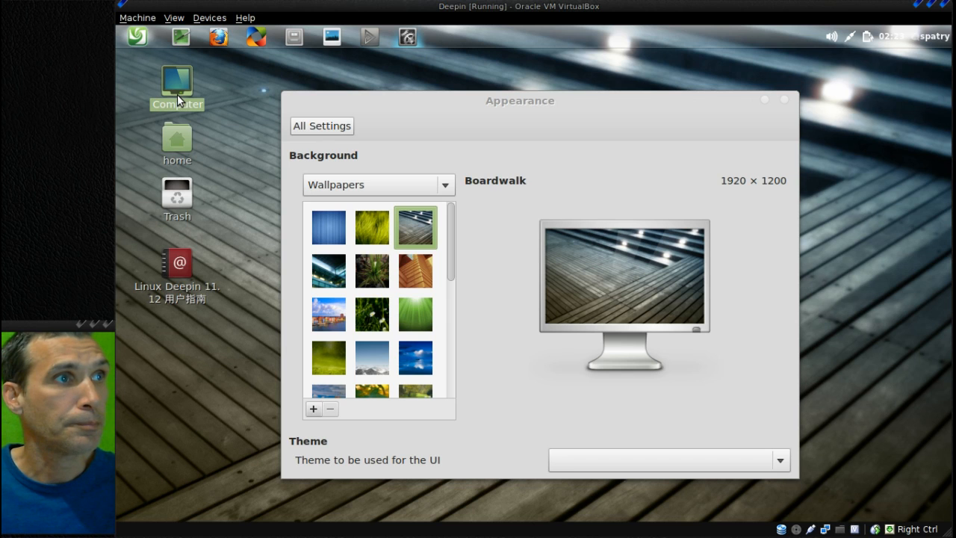
pyautogui.doubleClick(177, 85)
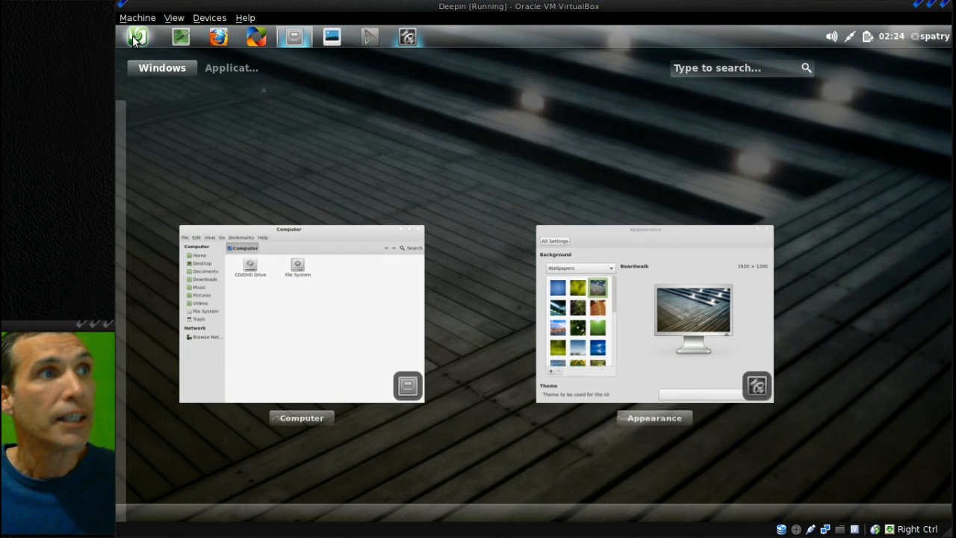
# Step: Close the Appearance and Computer windows via the window overview, leaving the Boardwalk desktop
pyautogui.click(230, 68)
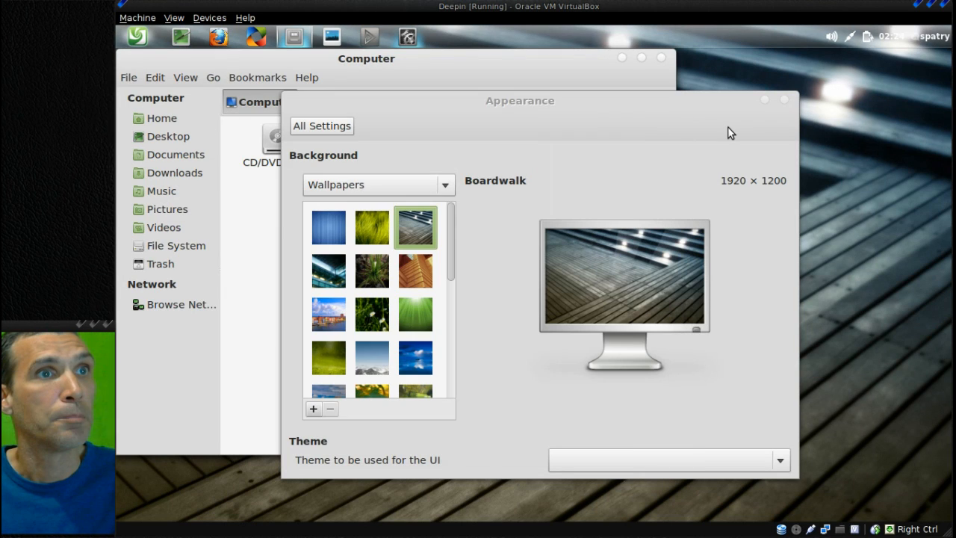
pyautogui.moveTo(520, 102); pyautogui.dragTo(644, 101)
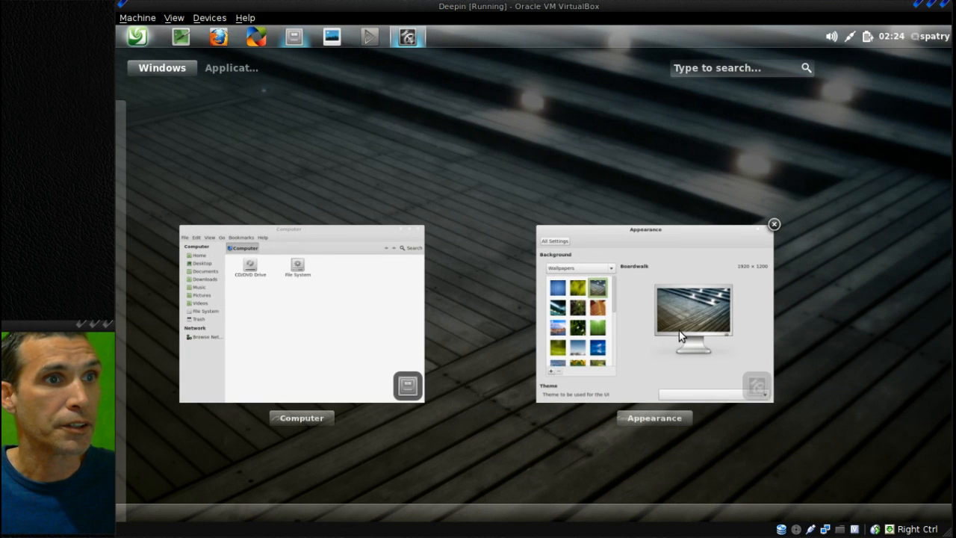
pyautogui.click(773, 224)
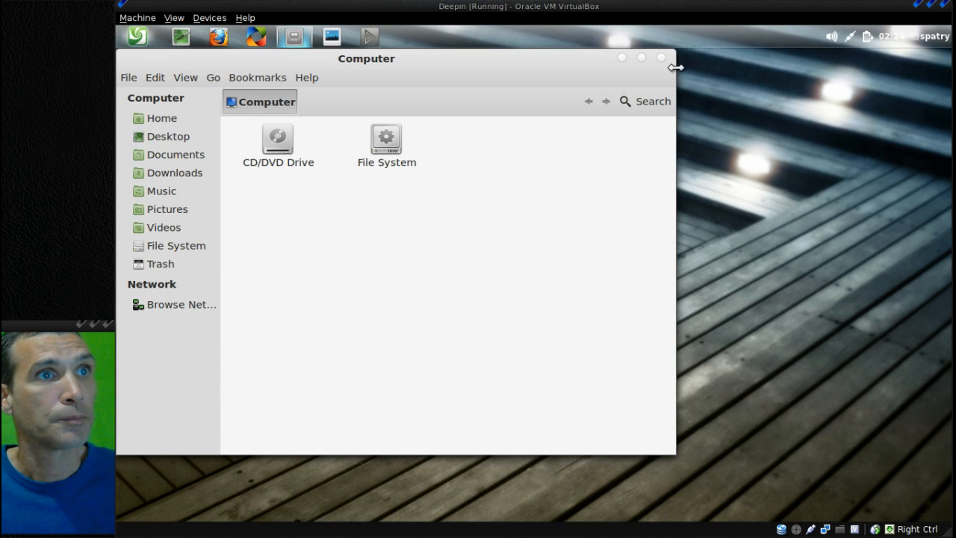
pyautogui.click(660, 57)
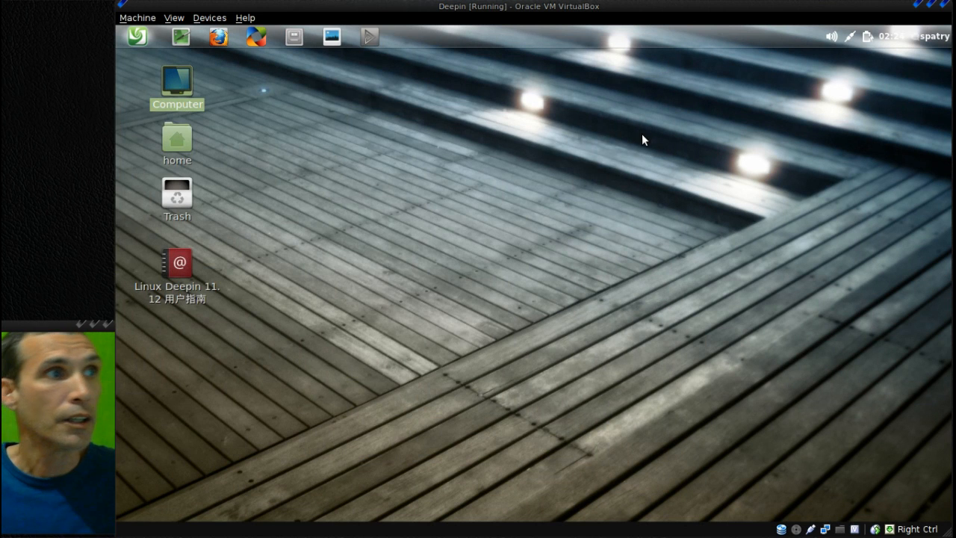